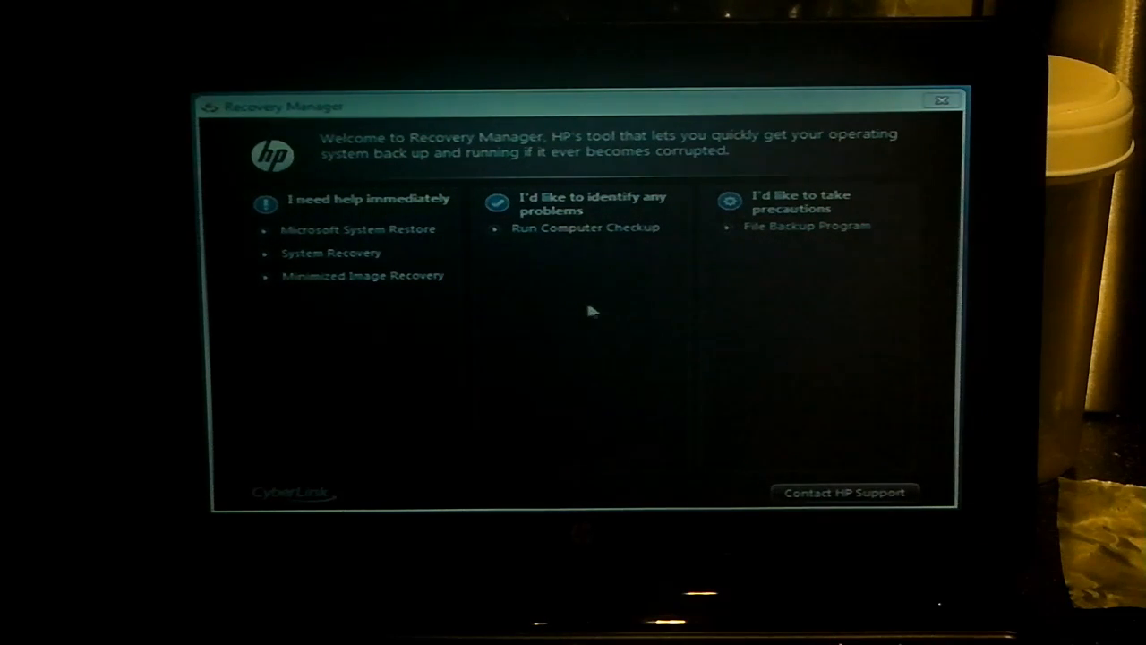
mouse_move(361, 253)
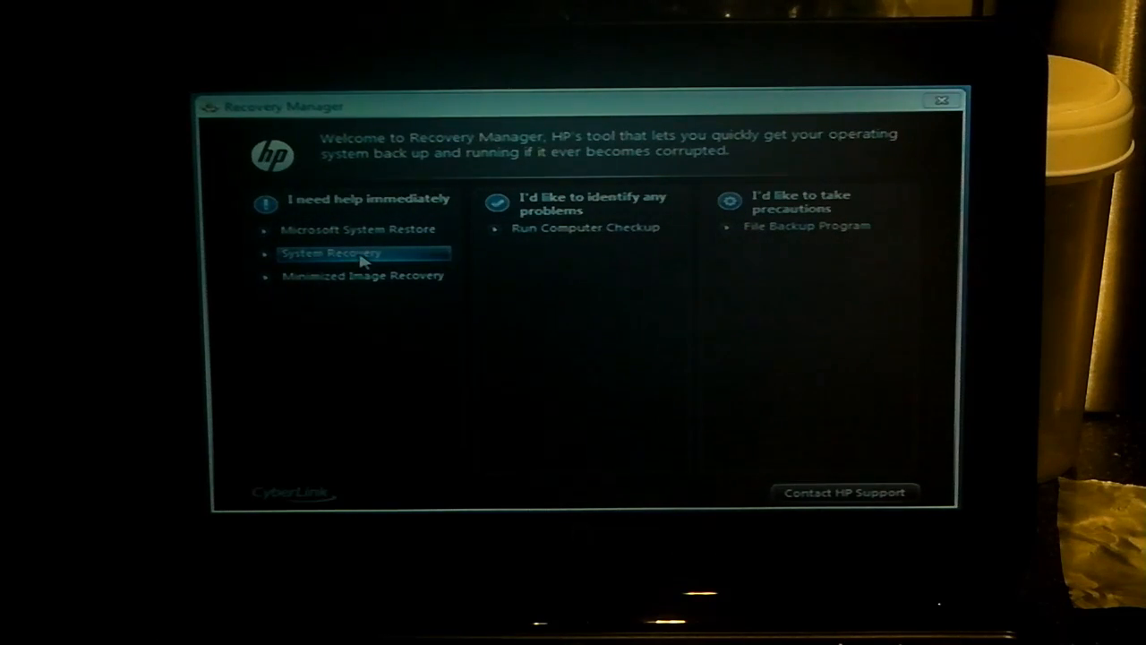
- Start System Recovery with 'Recover without backing up your files' selected, reaching the disconnect-devices warning
click(332, 251)
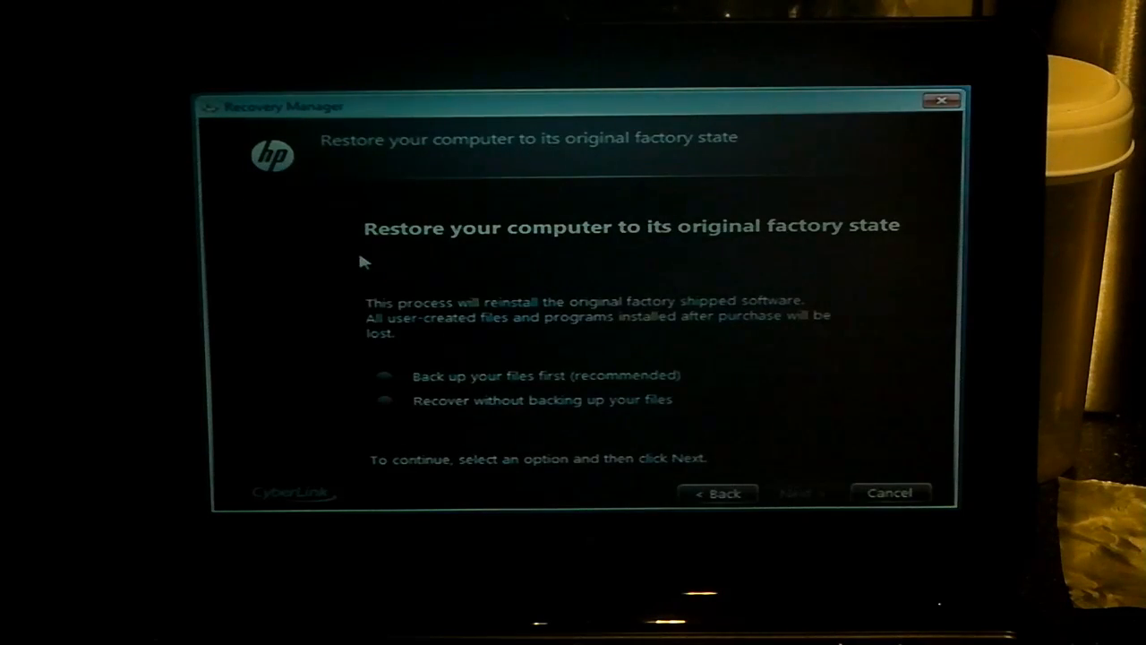
click(384, 376)
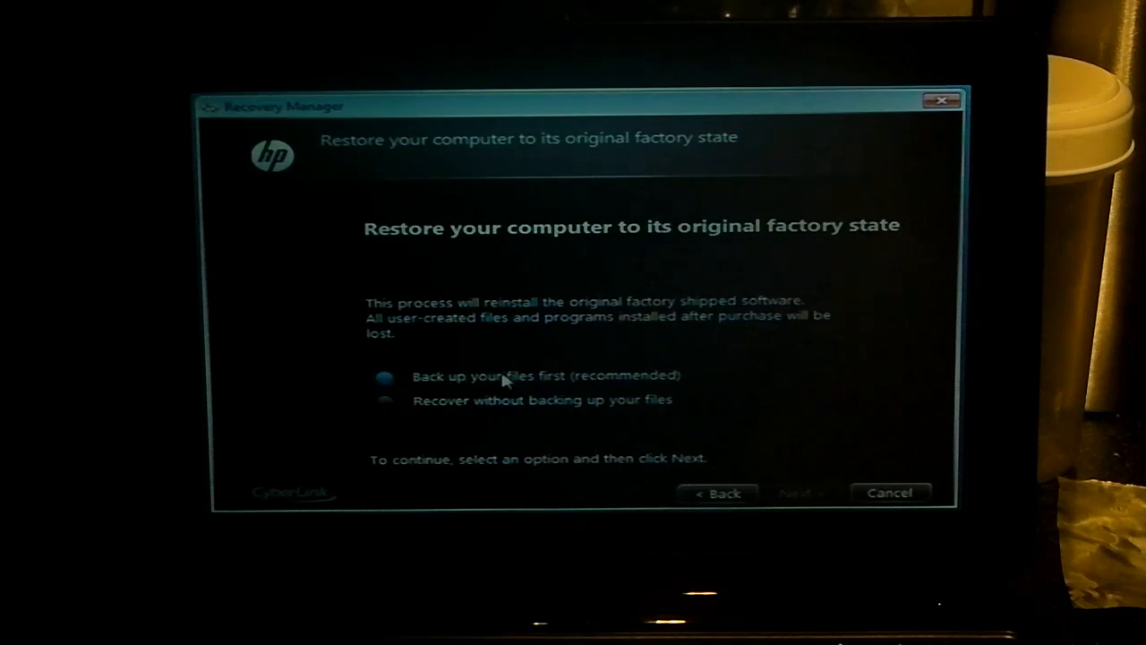
click(383, 402)
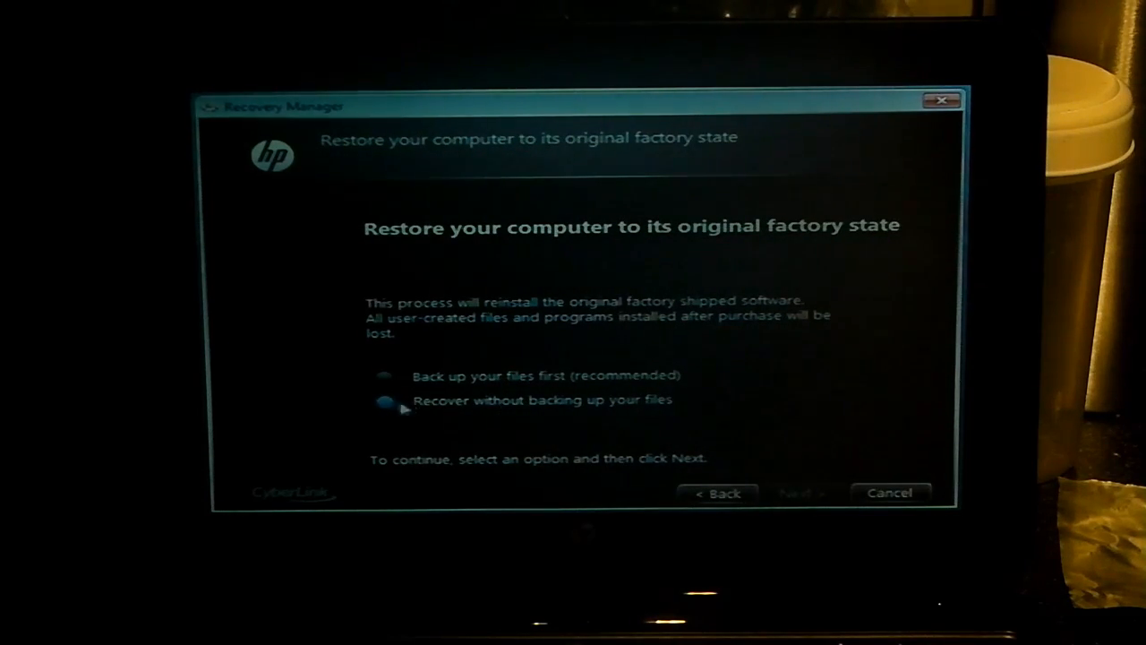
click(385, 400)
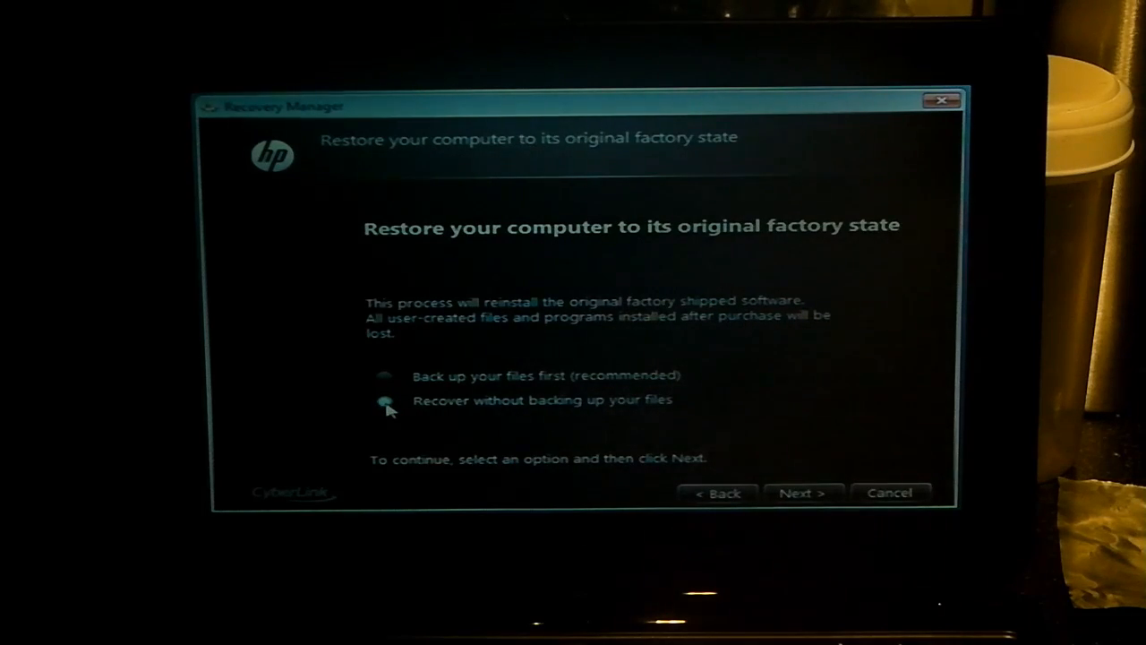
click(385, 400)
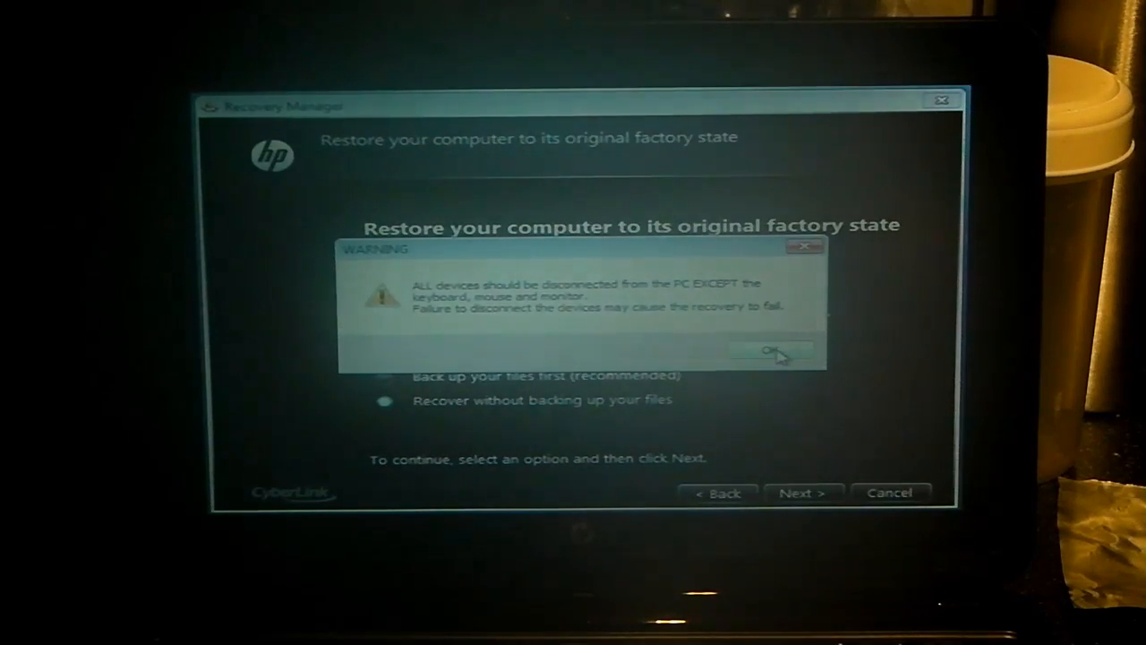
- Accept the warning and continue past the Recovery Manager welcome page to run the factory recovery
click(769, 349)
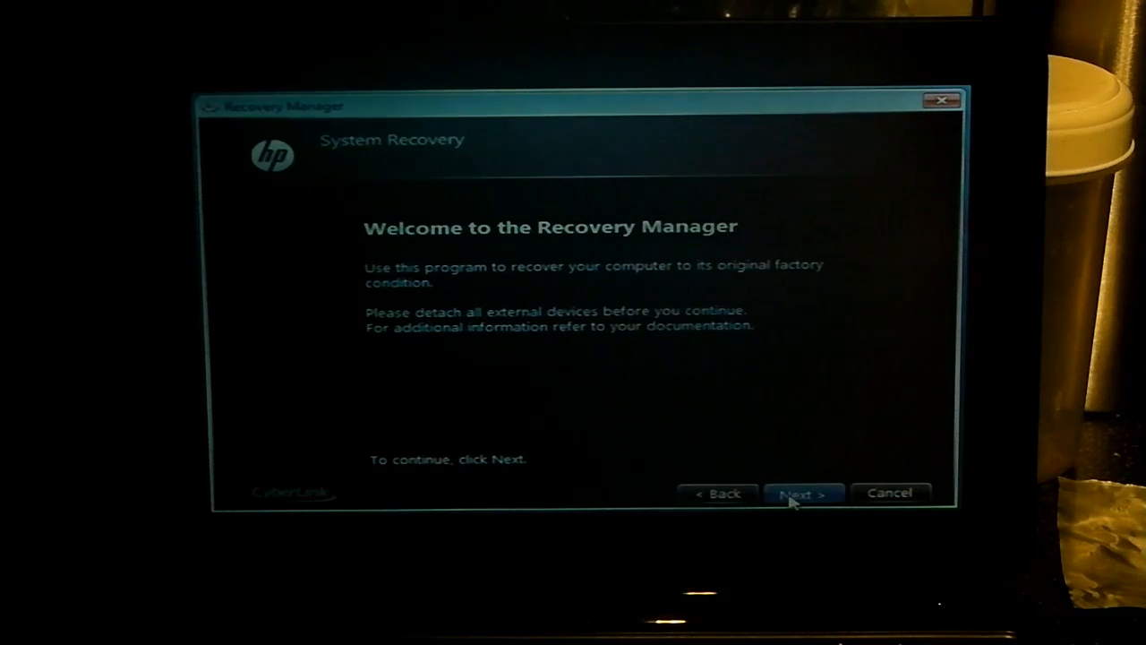
click(802, 494)
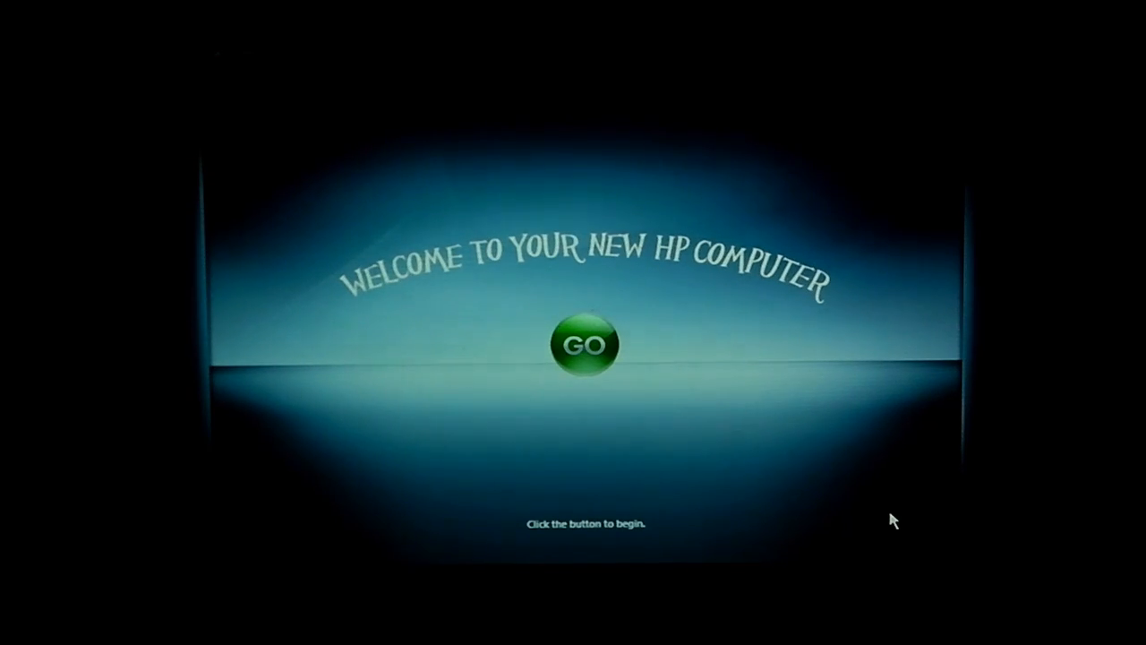
- Hit GO on the new-computer welcome screen and land on the fresh Windows 7 desktop
click(584, 344)
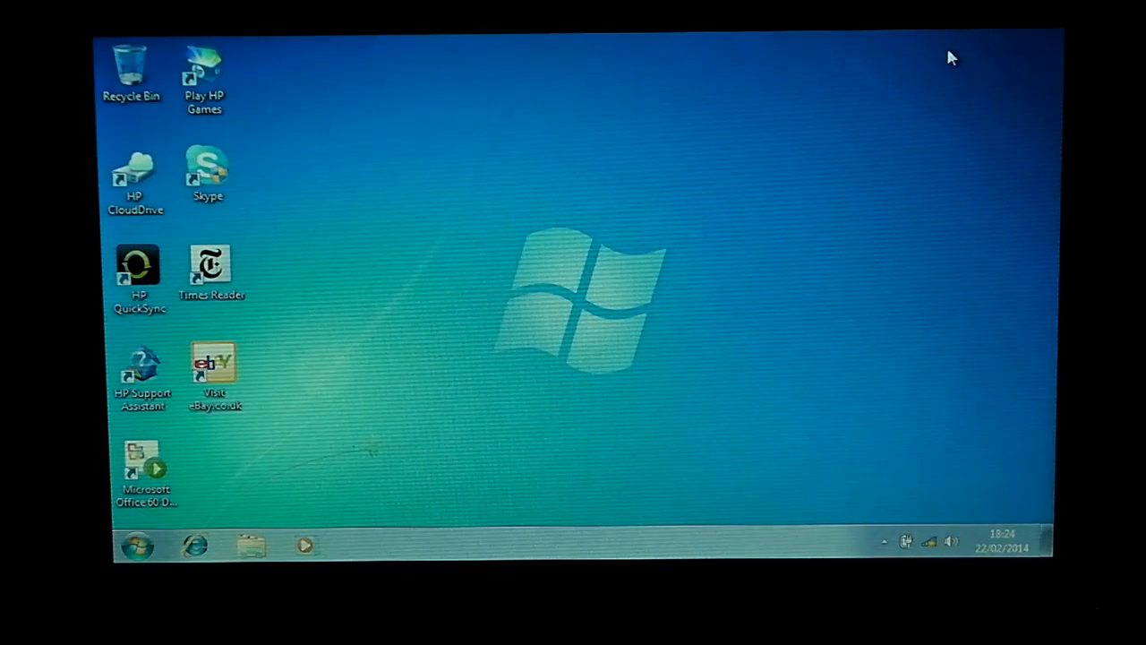
click(210, 269)
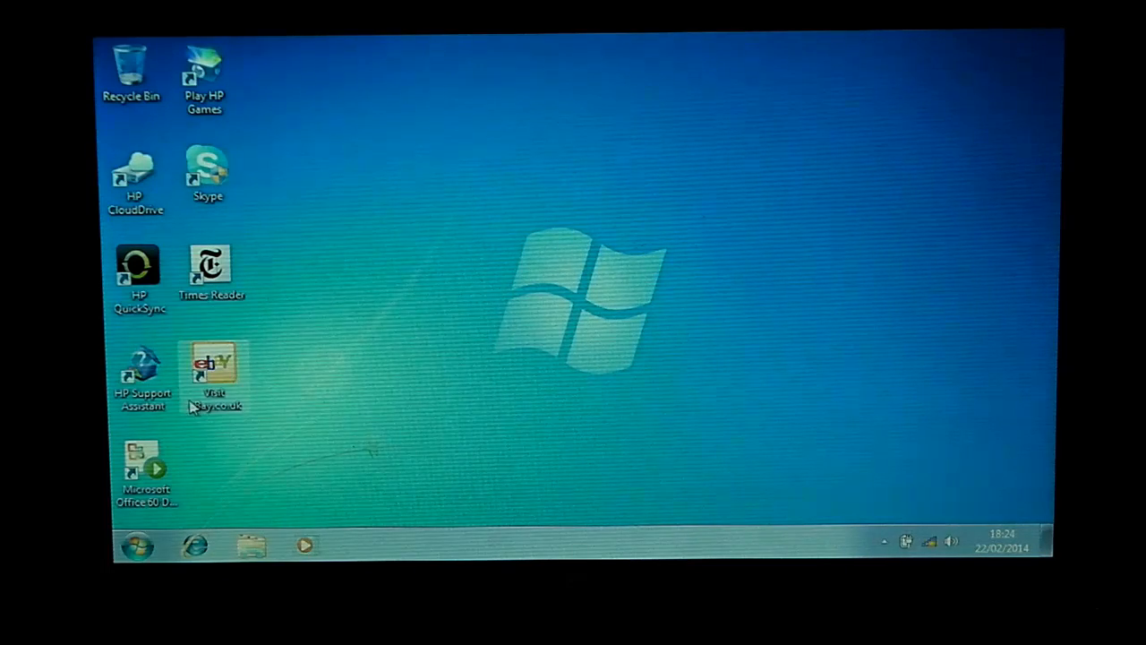
mouse_move(132, 124)
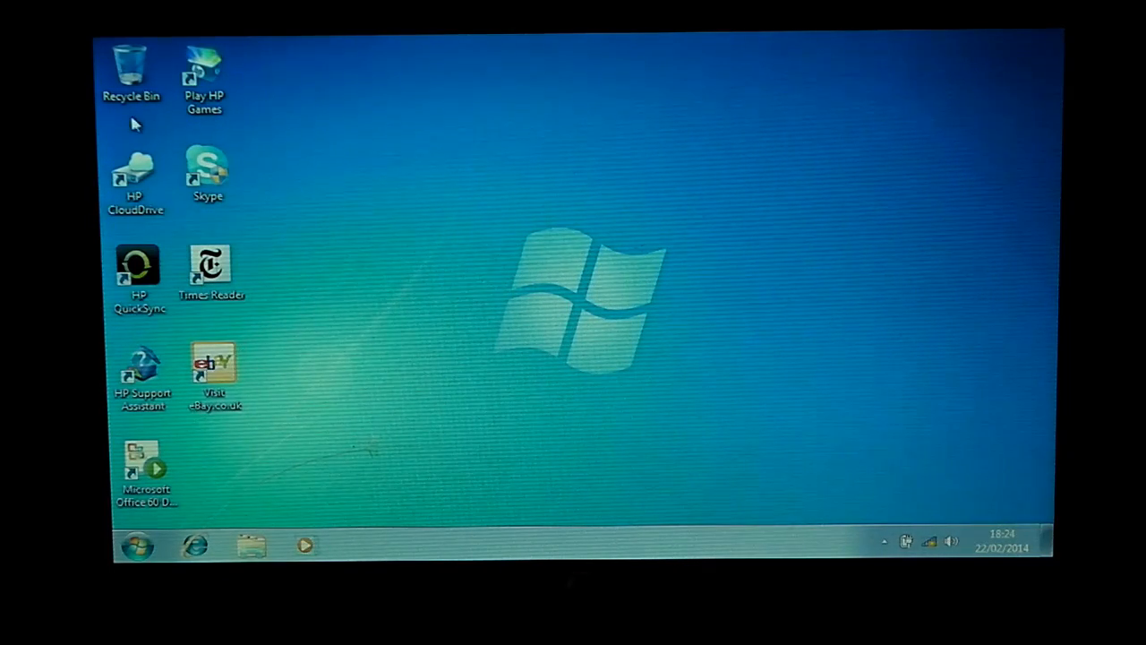
click(208, 171)
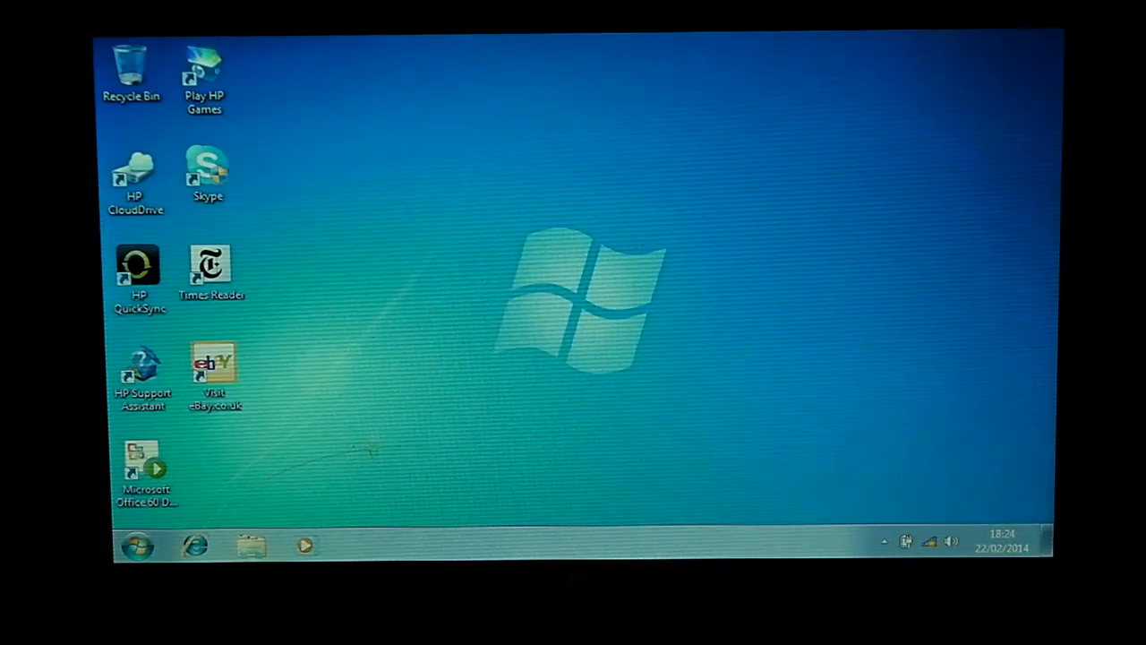
mouse_move(265, 498)
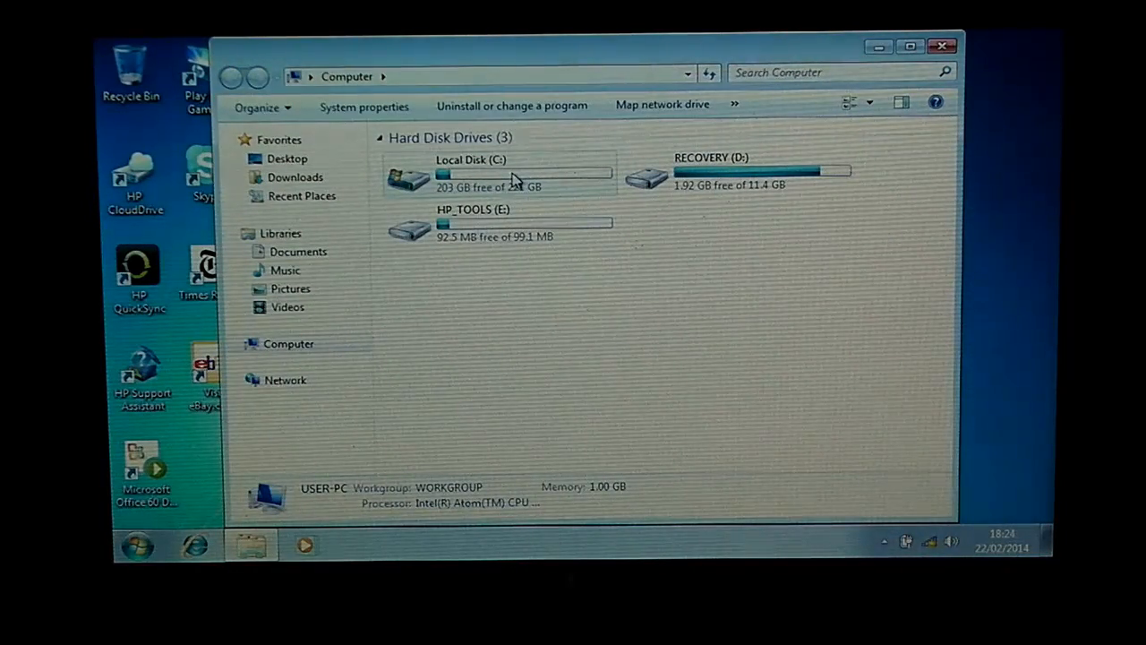
mouse_move(702, 185)
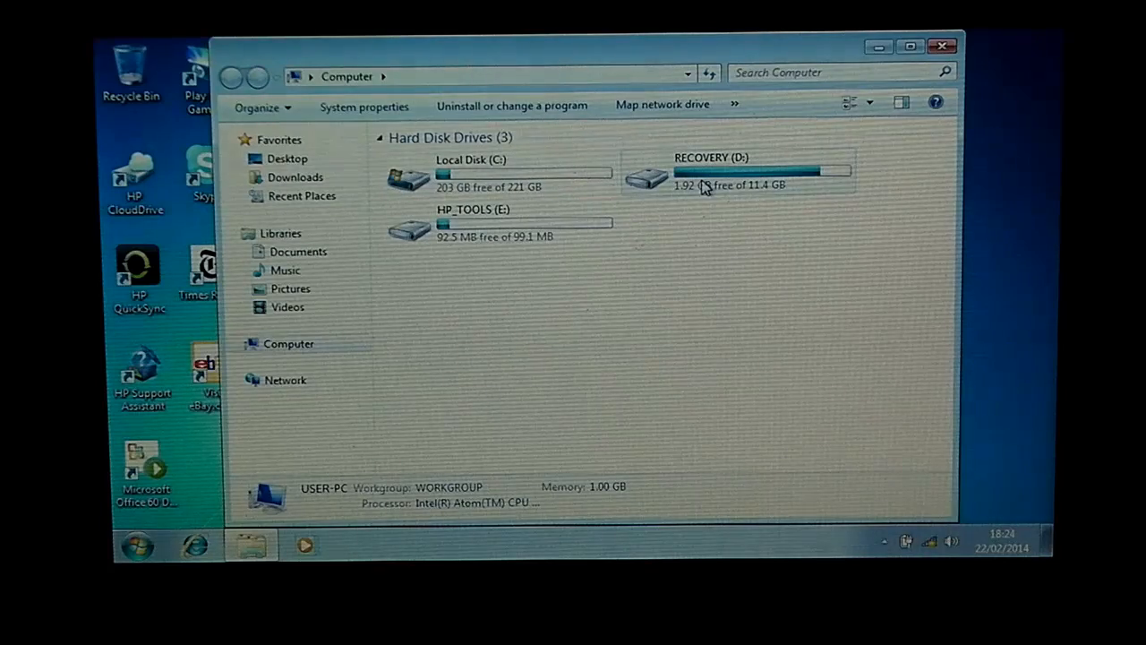
mouse_move(752, 176)
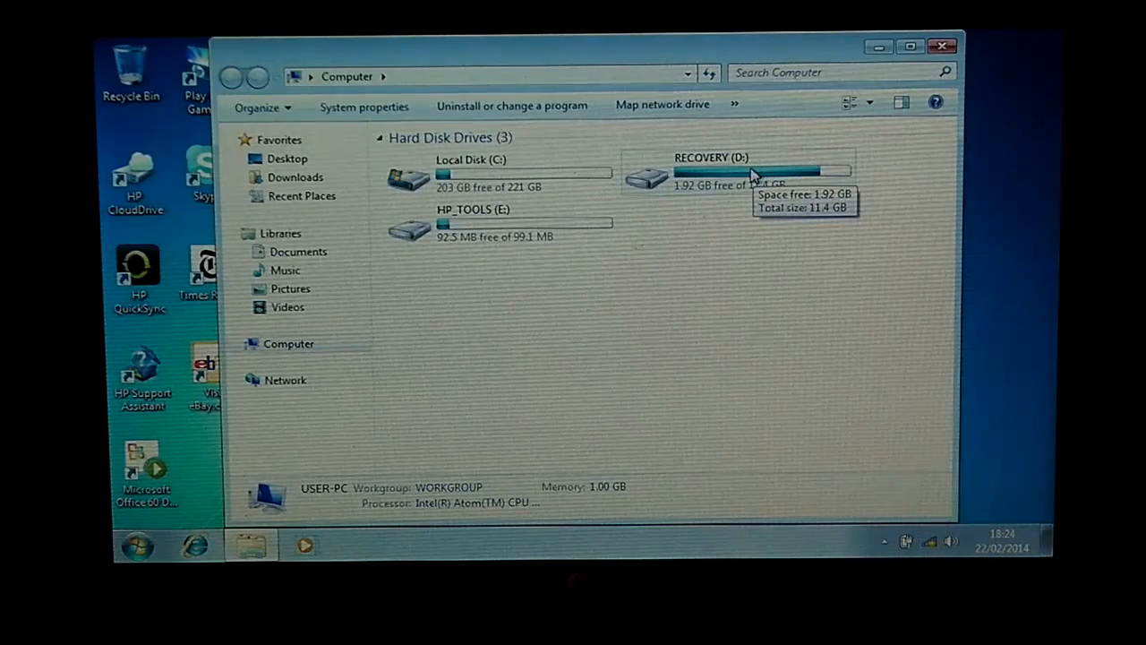
mouse_move(753, 175)
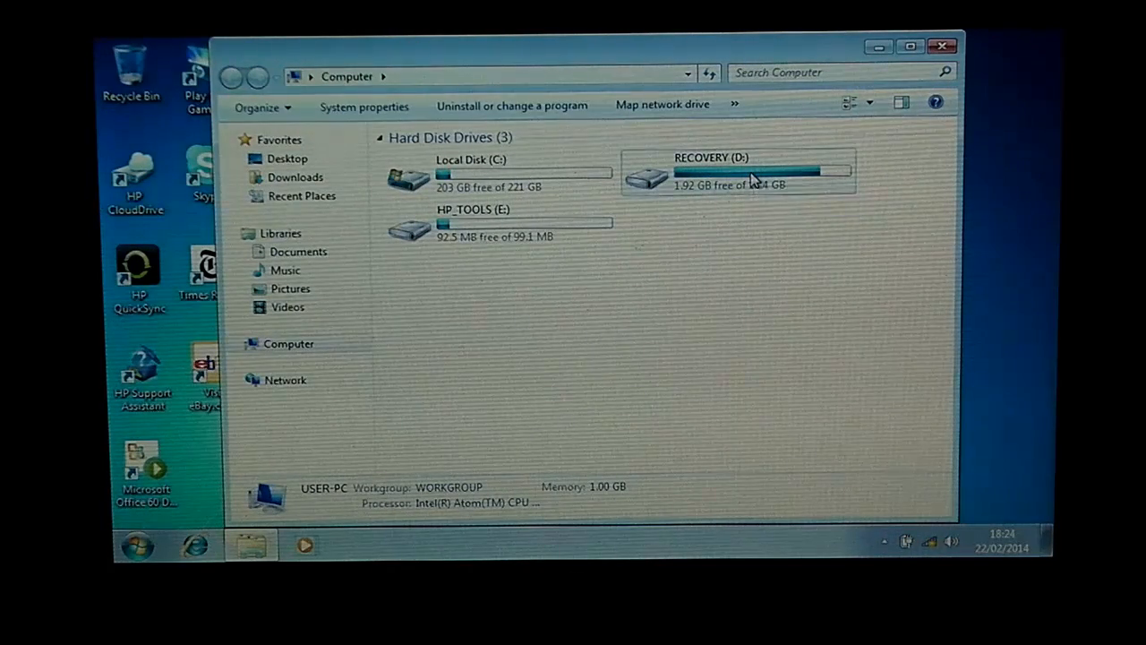
- Browse into RECOVERY (D:) and its Recovery folder, then go back to the Computer drive list
click(734, 172)
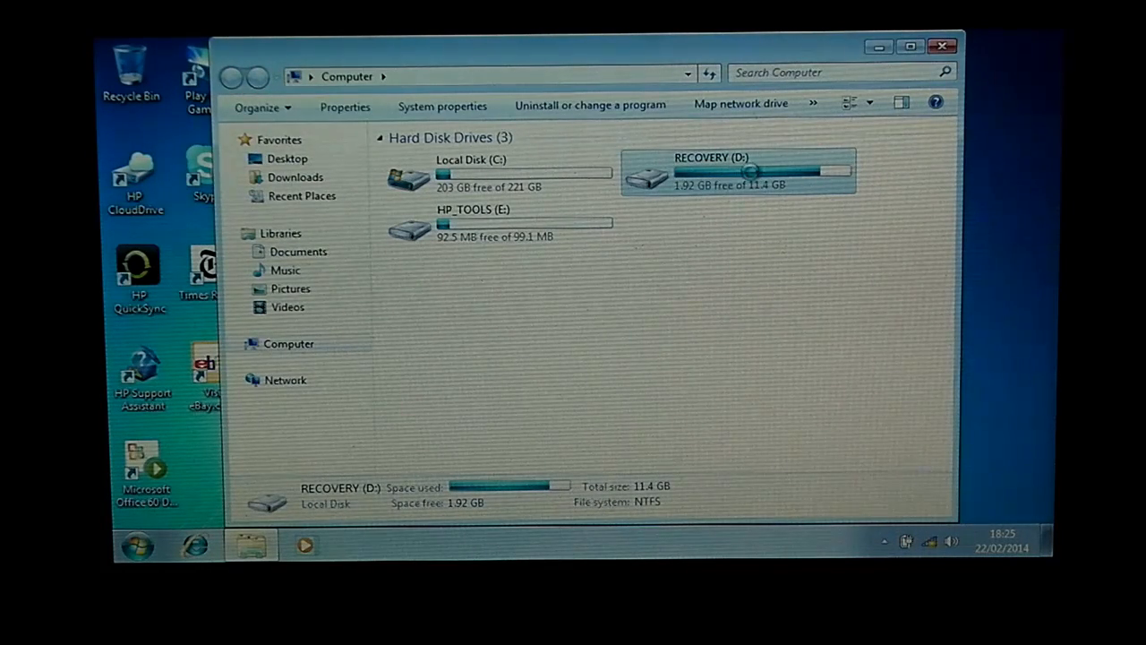
double_click(738, 172)
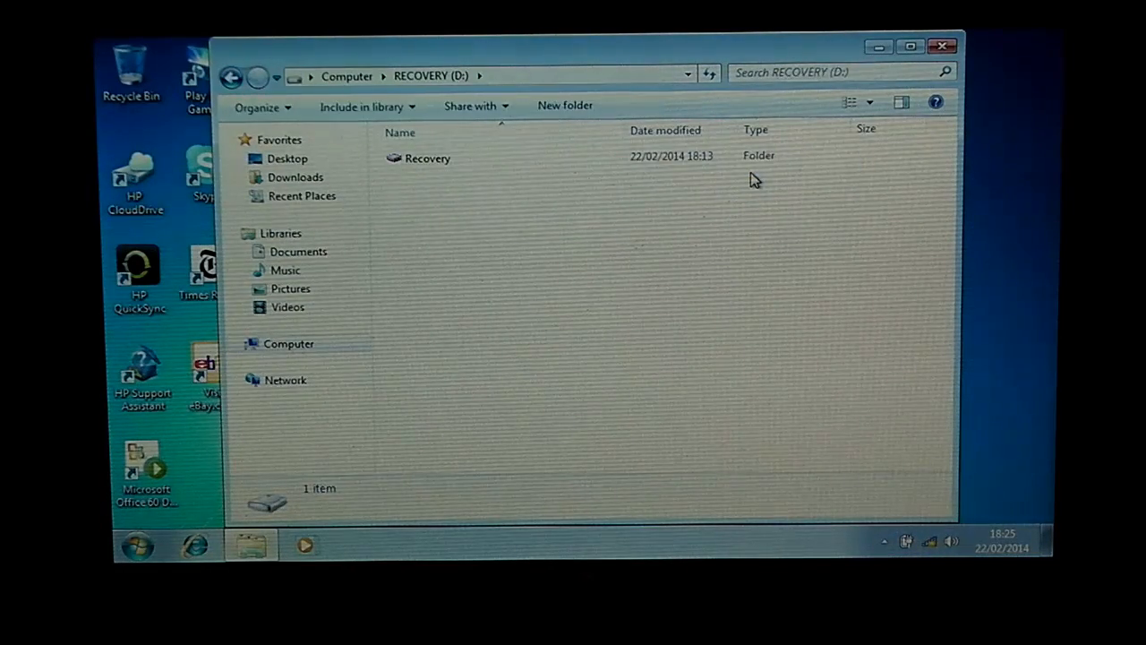
click(426, 157)
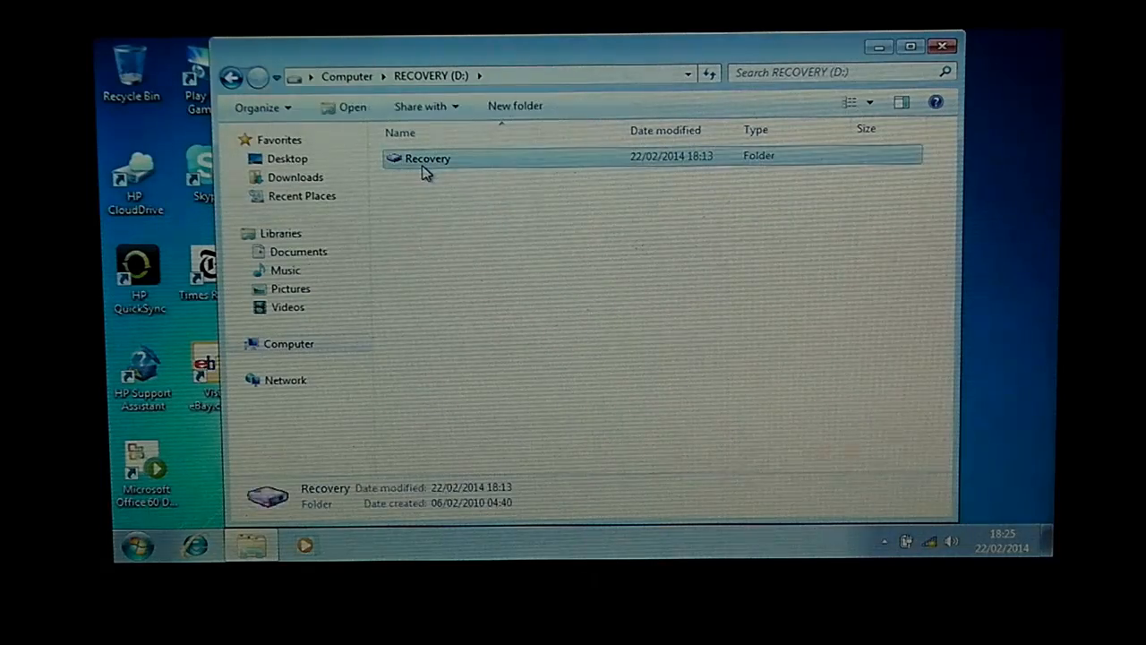
double_click(426, 157)
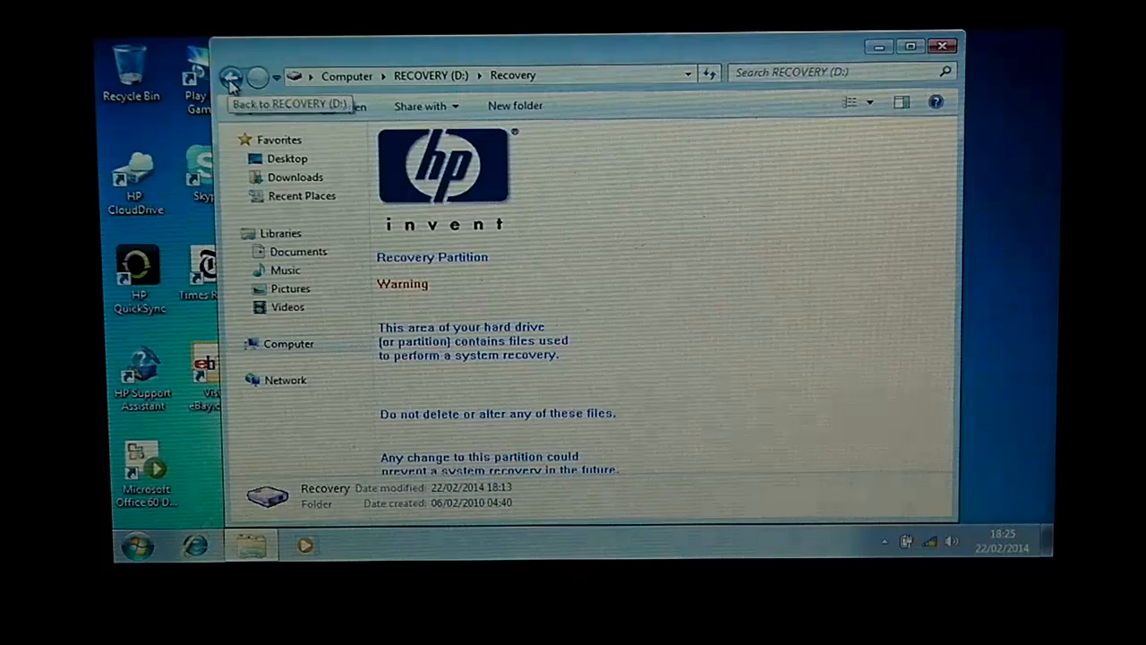
click(231, 75)
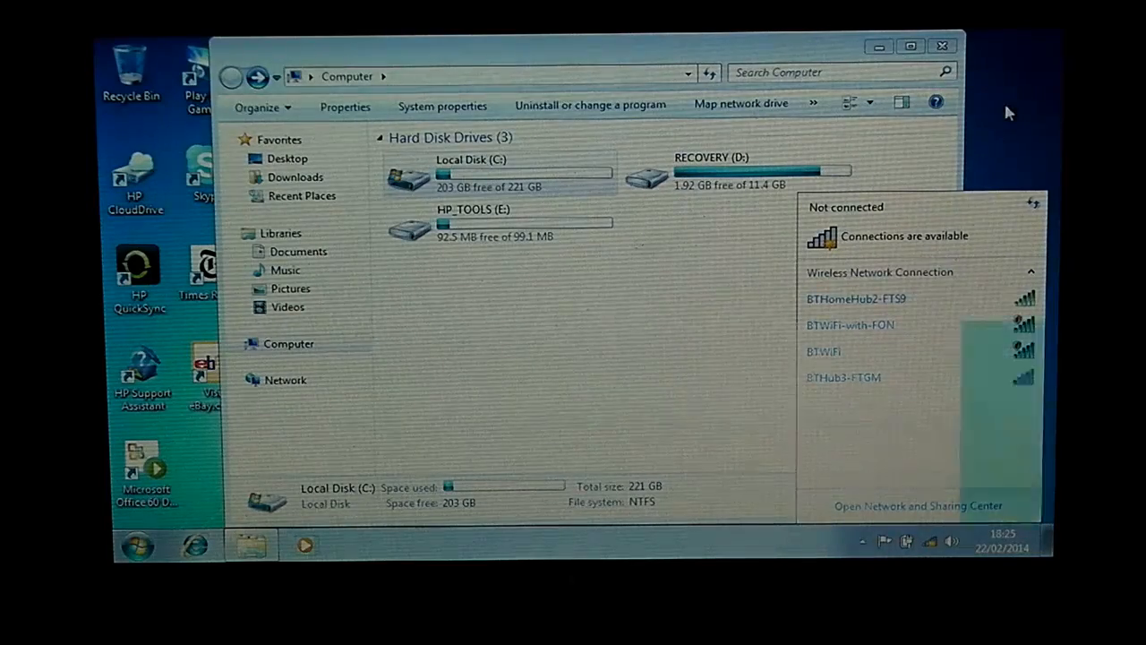
- Close the Explorer drives window to leave the plain factory desktop
click(942, 46)
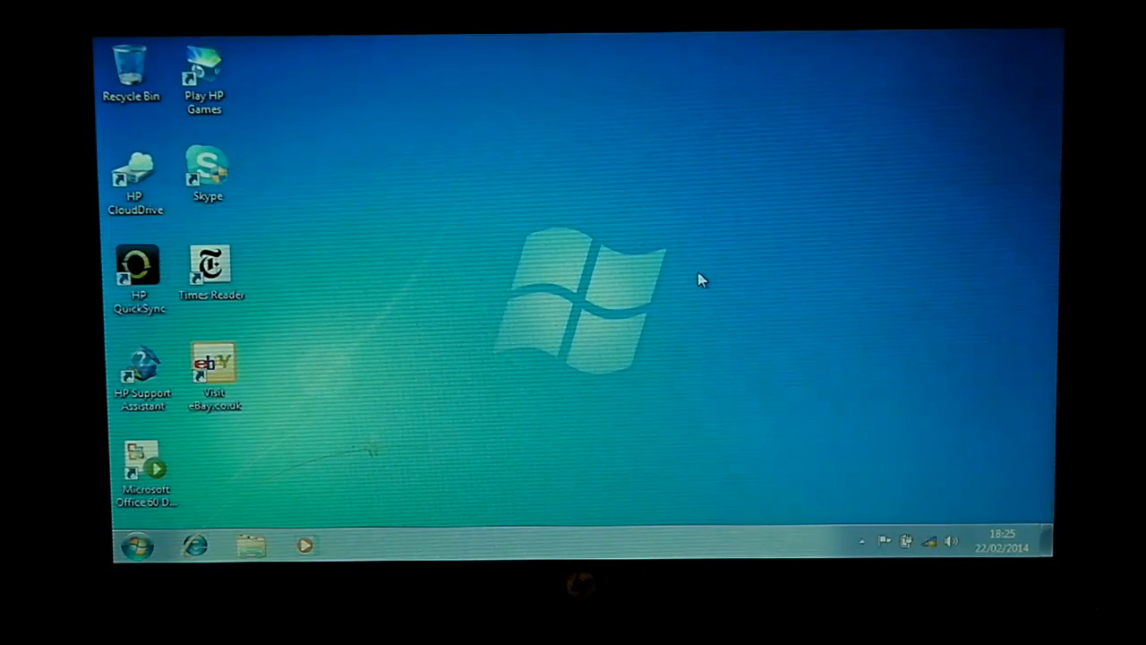
mouse_move(511, 421)
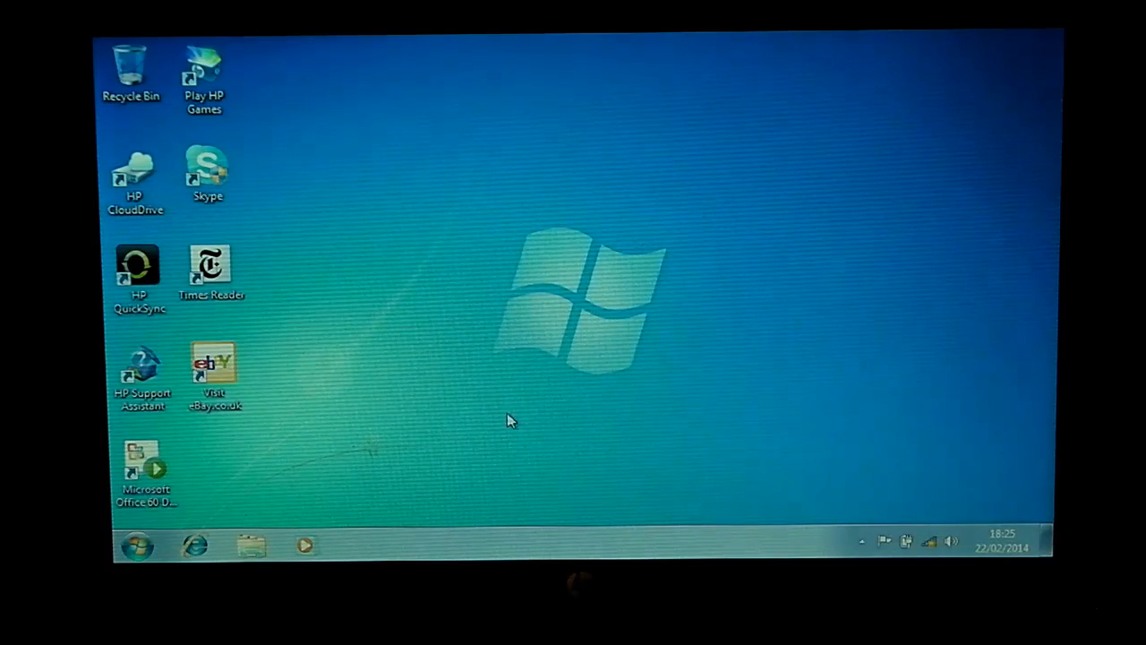